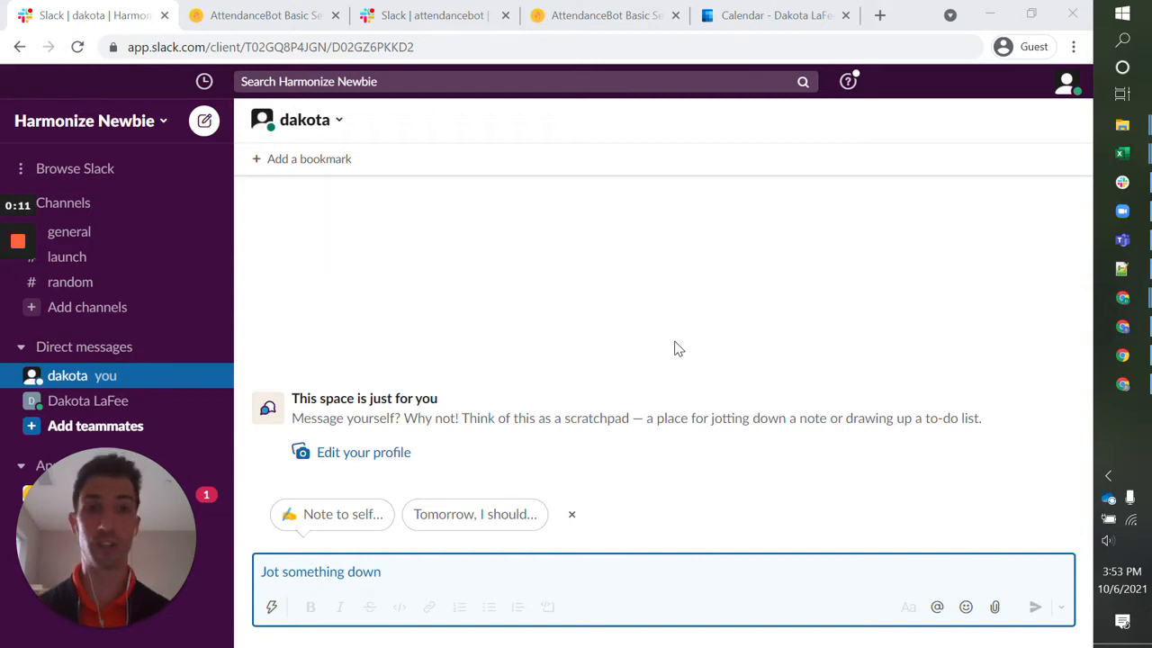
pyautogui.moveTo(90, 175)
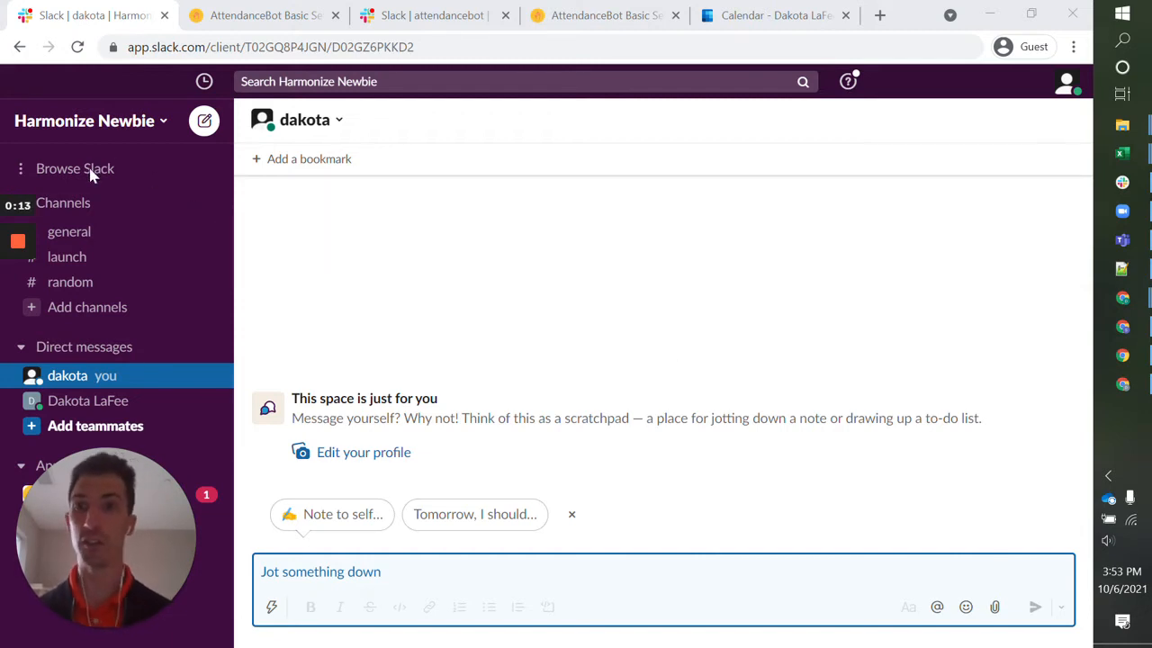
pyautogui.moveTo(538, 334)
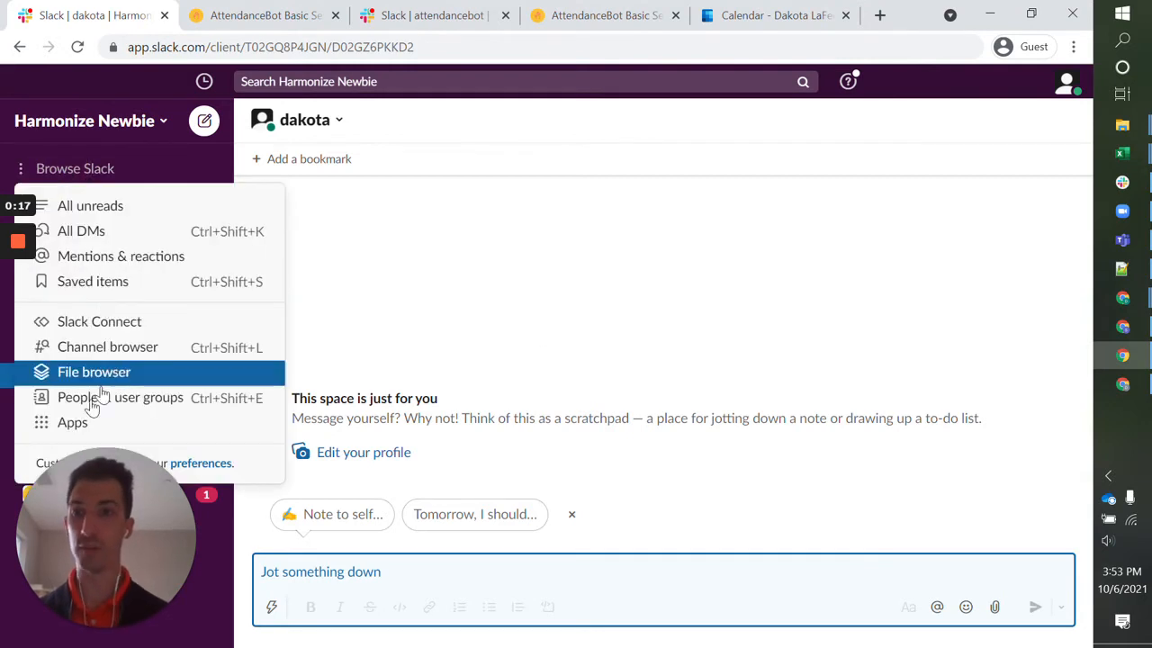
# Search the Slack apps directory for 'attendance' to surface AttendanceBot.
pyautogui.click(72, 422)
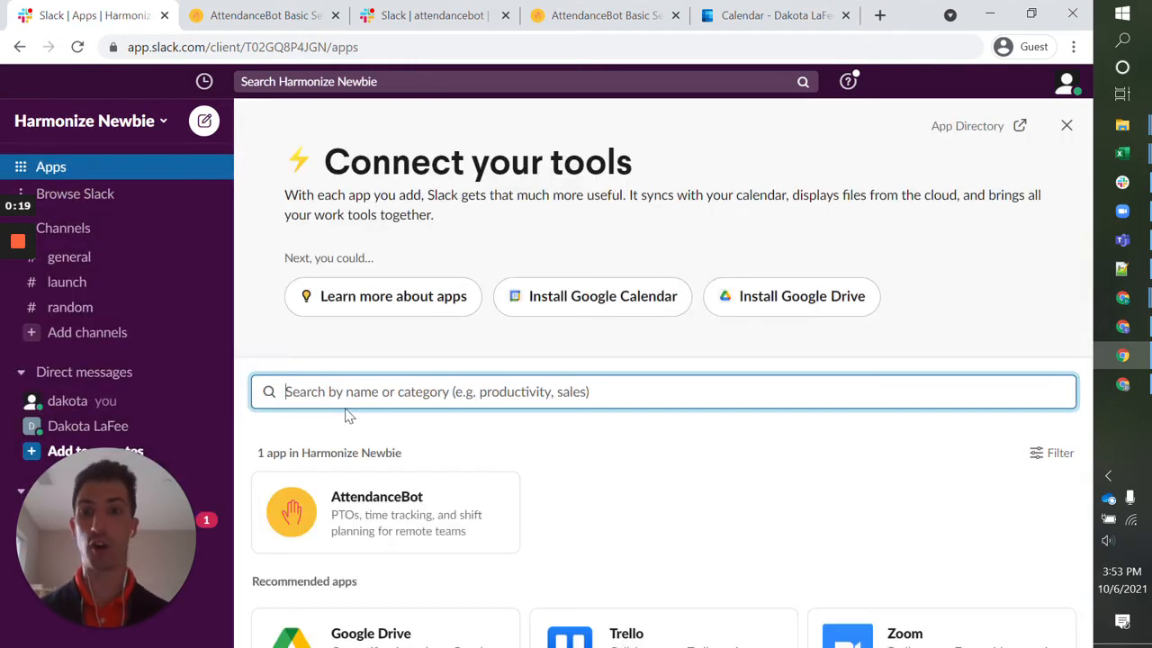
pyautogui.write('attendance')
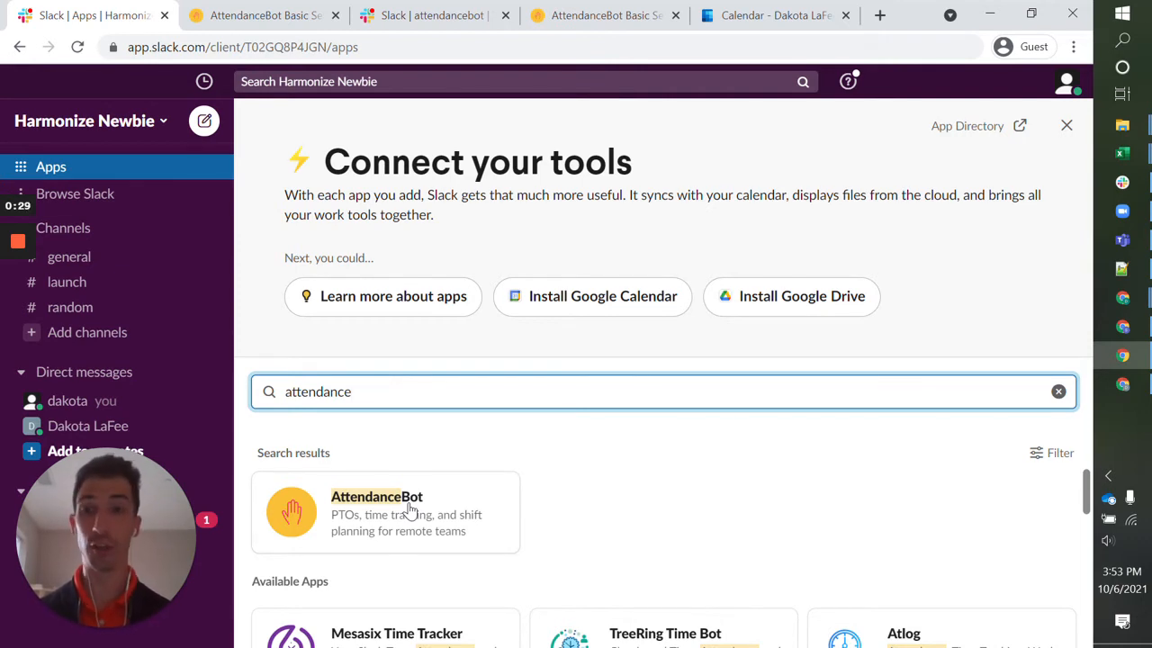
pyautogui.moveTo(261, 14)
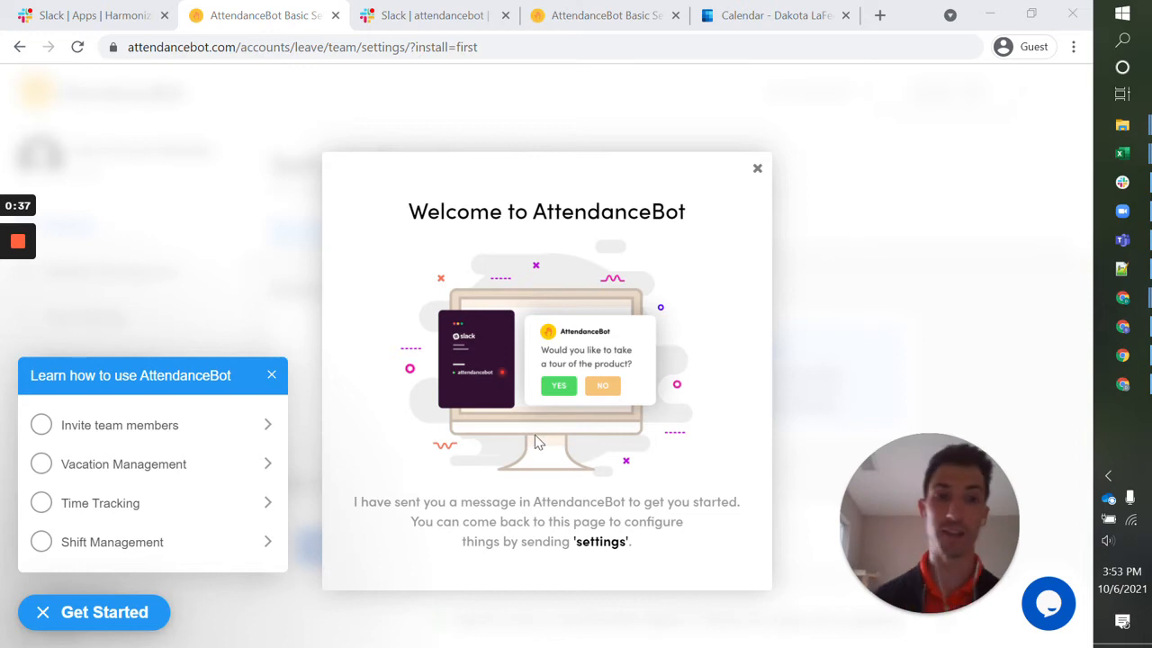
pyautogui.moveTo(119, 424)
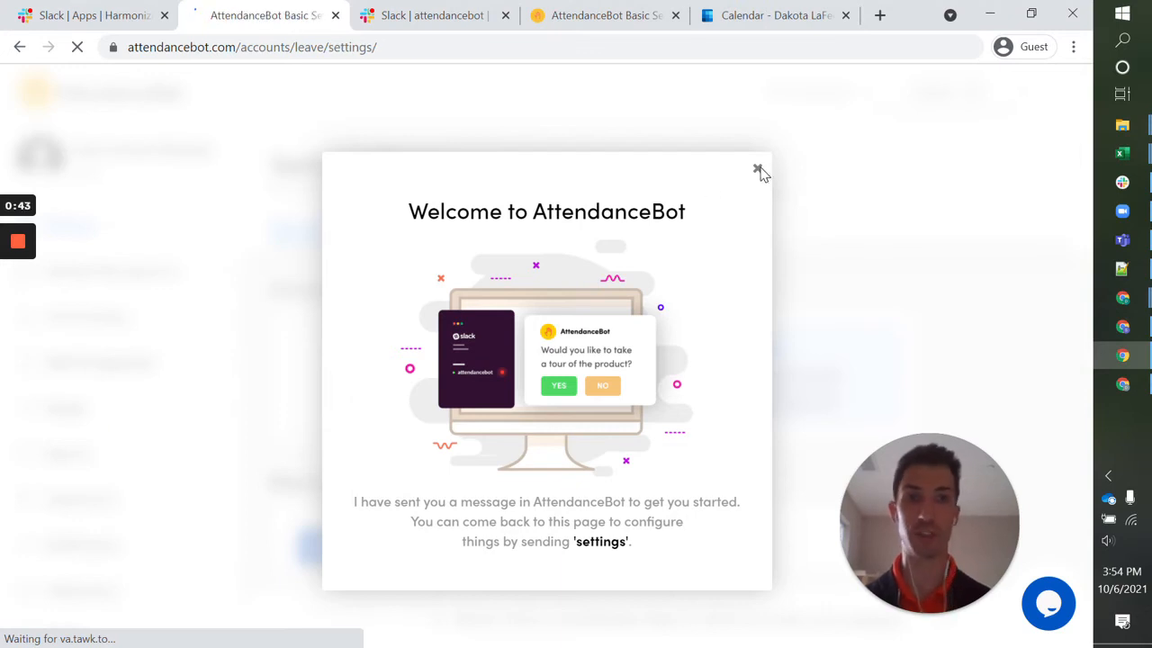
# Close the 'Welcome to AttendanceBot' dialog to reveal the Settings Panel.
pyautogui.click(760, 170)
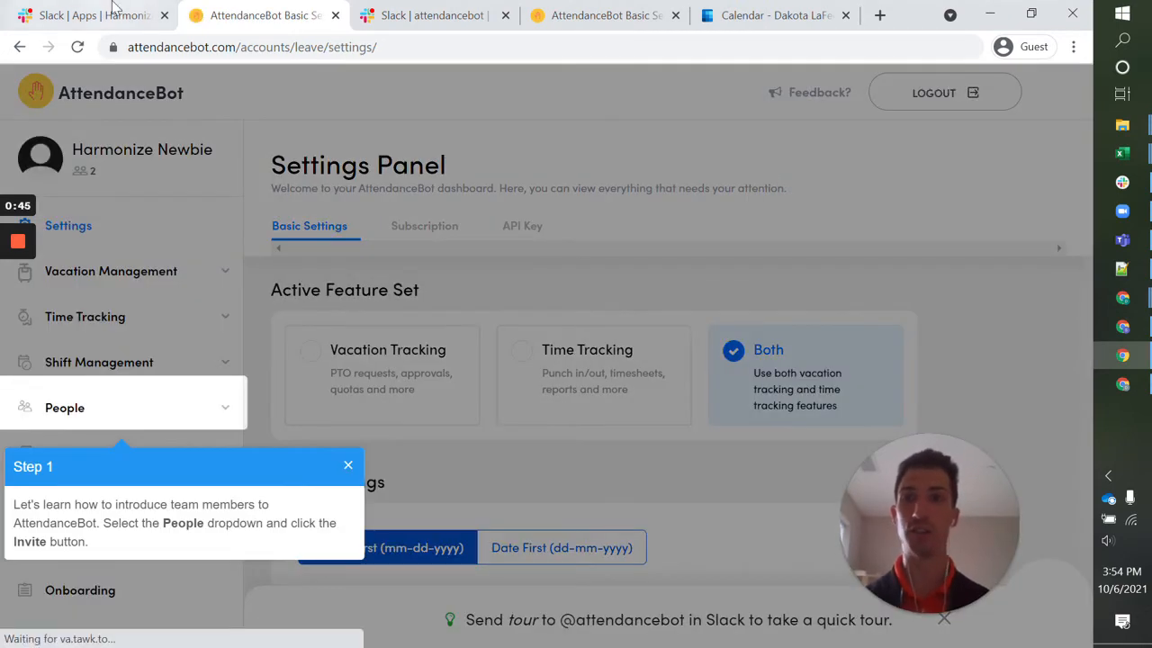
# Return to Slack and open the attendancebot direct-message conversation.
pyautogui.click(90, 14)
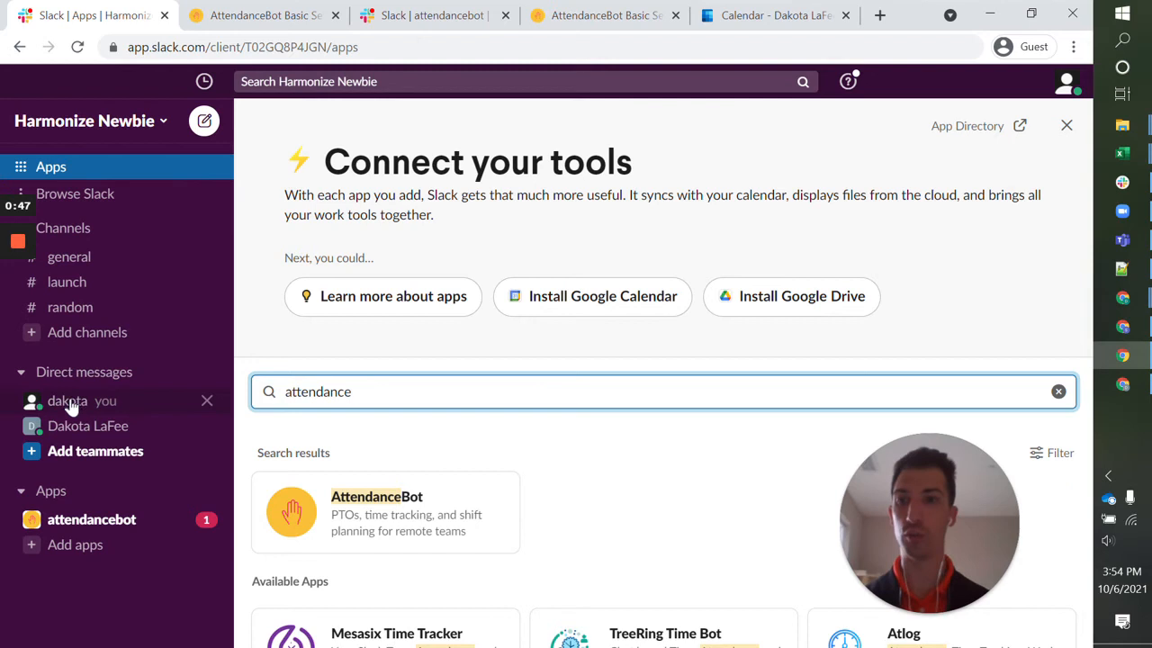
pyautogui.click(68, 400)
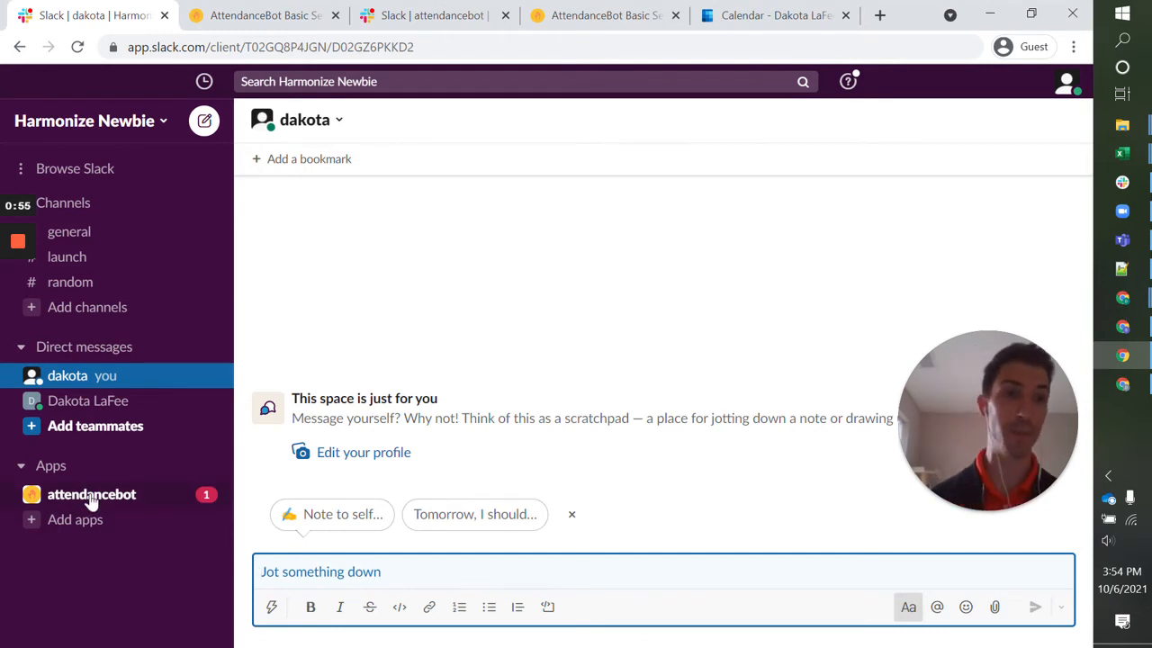
pyautogui.click(90, 493)
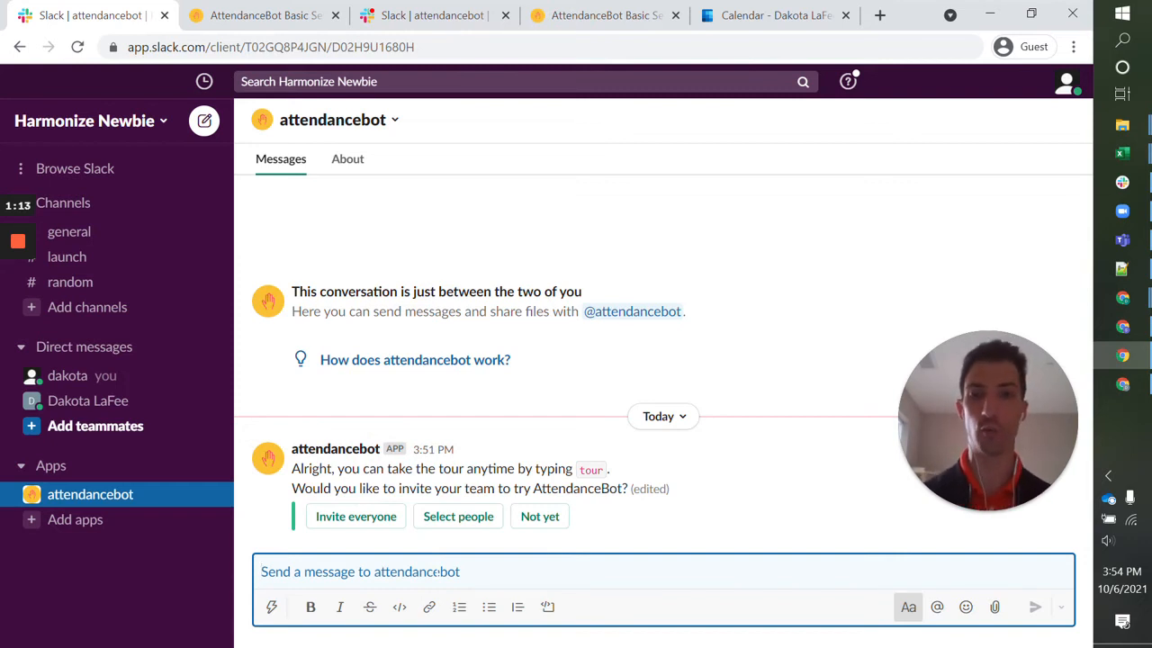
# Send 'settings' to attendancebot and follow its settings dashboard link.
pyautogui.write('settings')
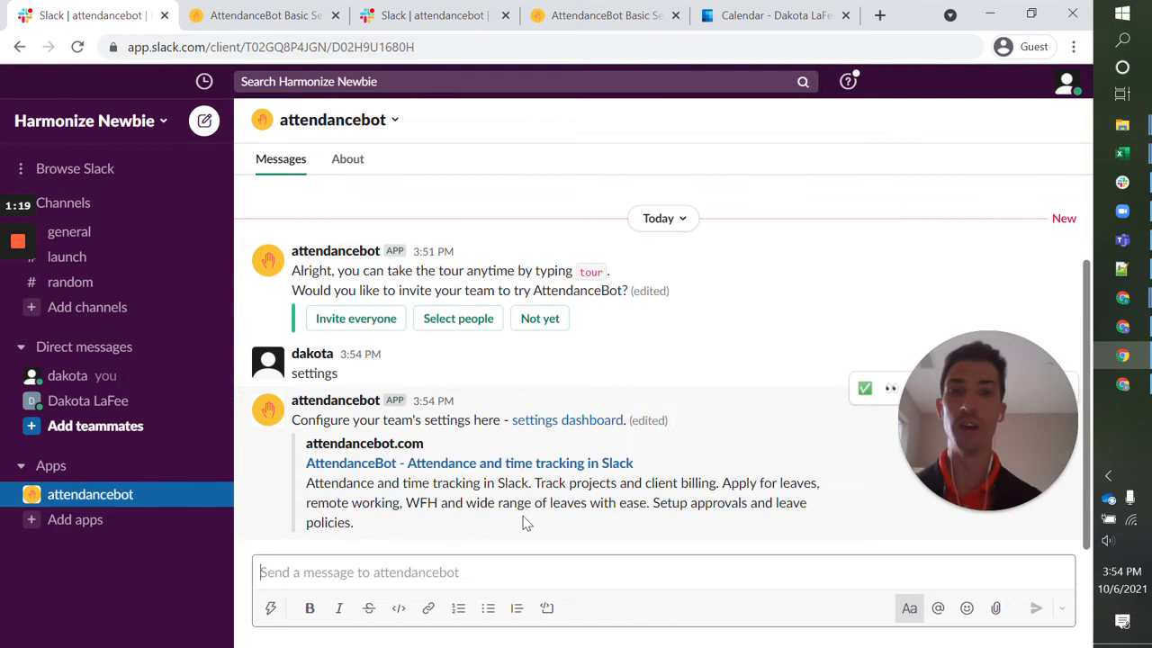
pyautogui.click(567, 419)
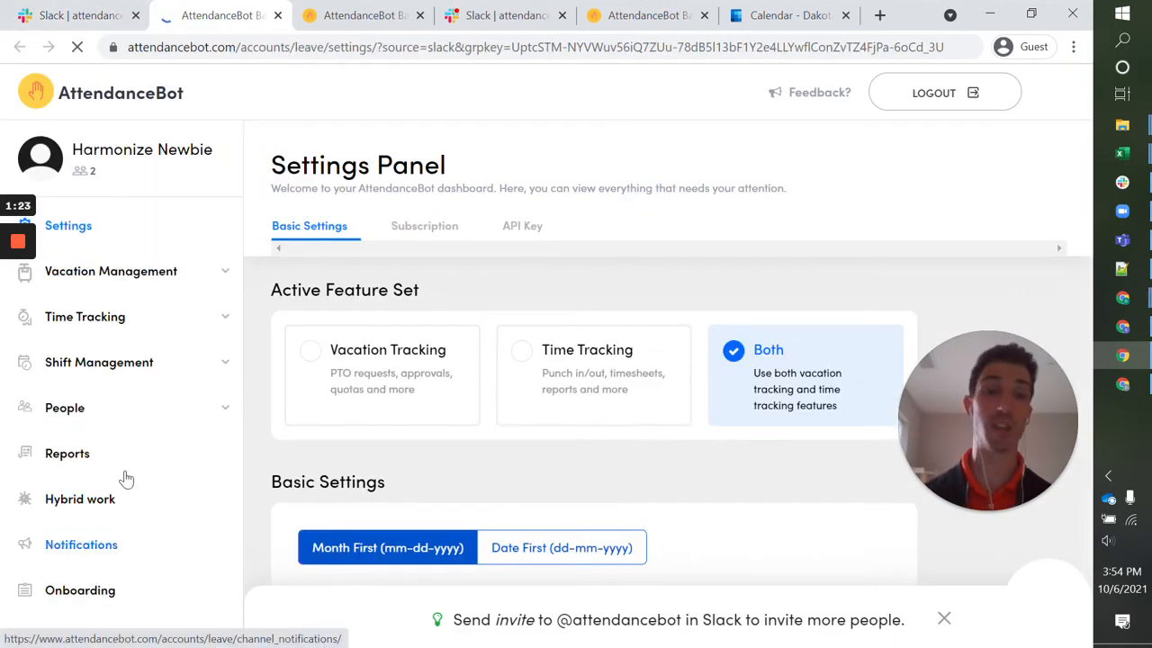
# Dismiss the 'Step 1' tour tip and expand the People section in the sidebar.
pyautogui.click(65, 407)
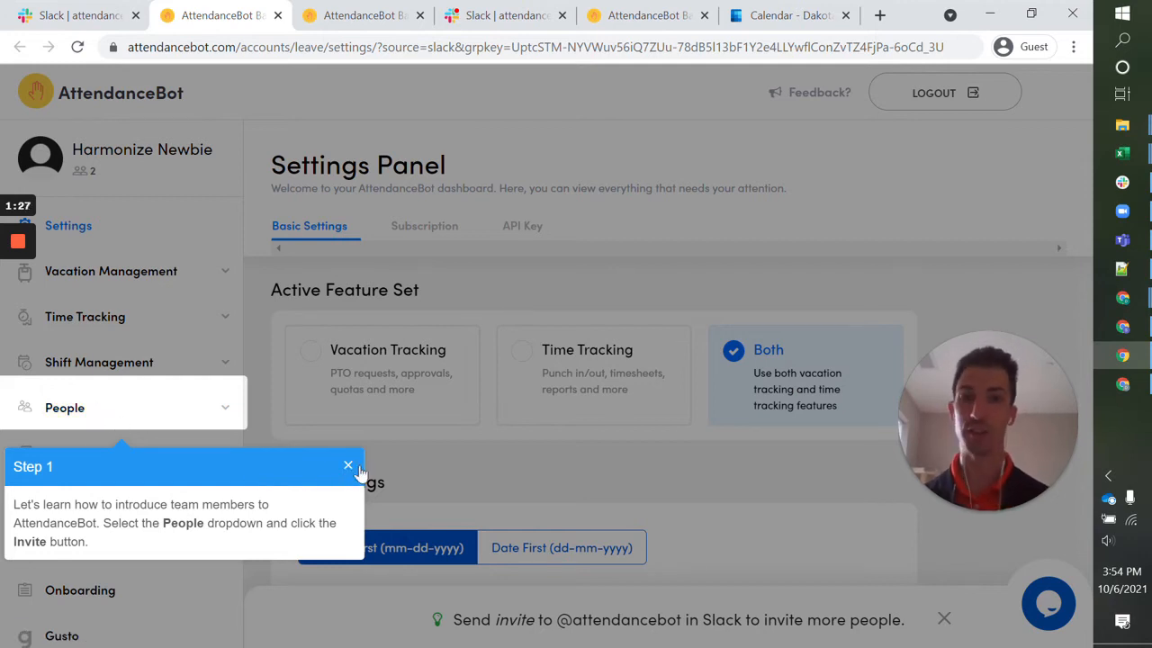
pyautogui.click(349, 464)
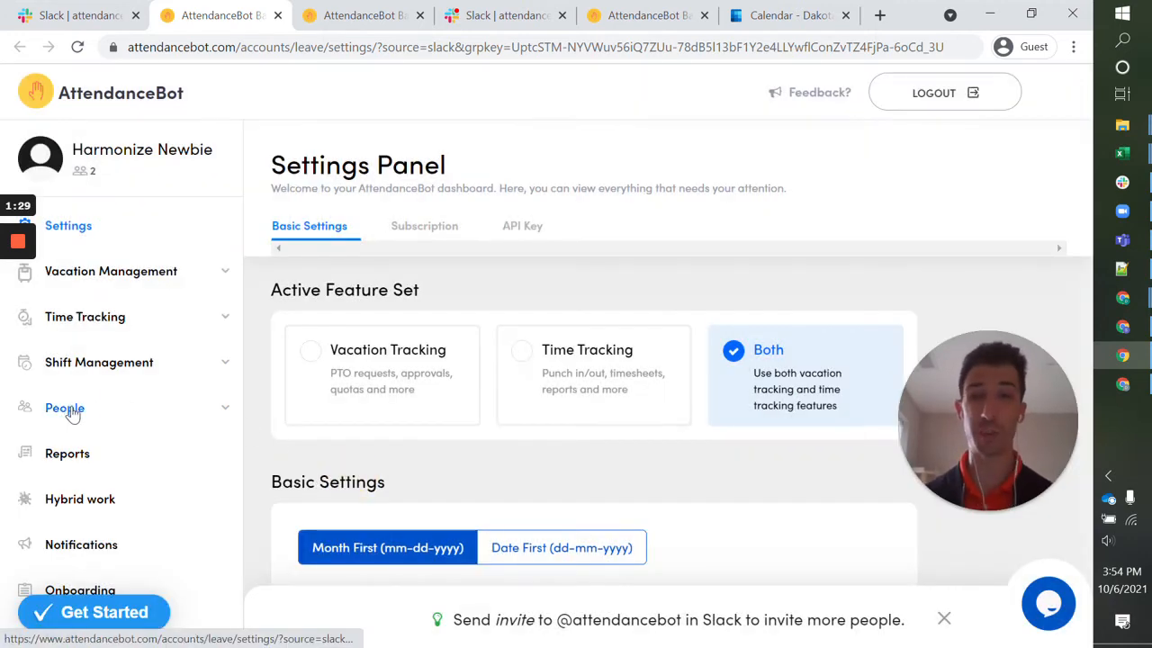
pyautogui.click(65, 407)
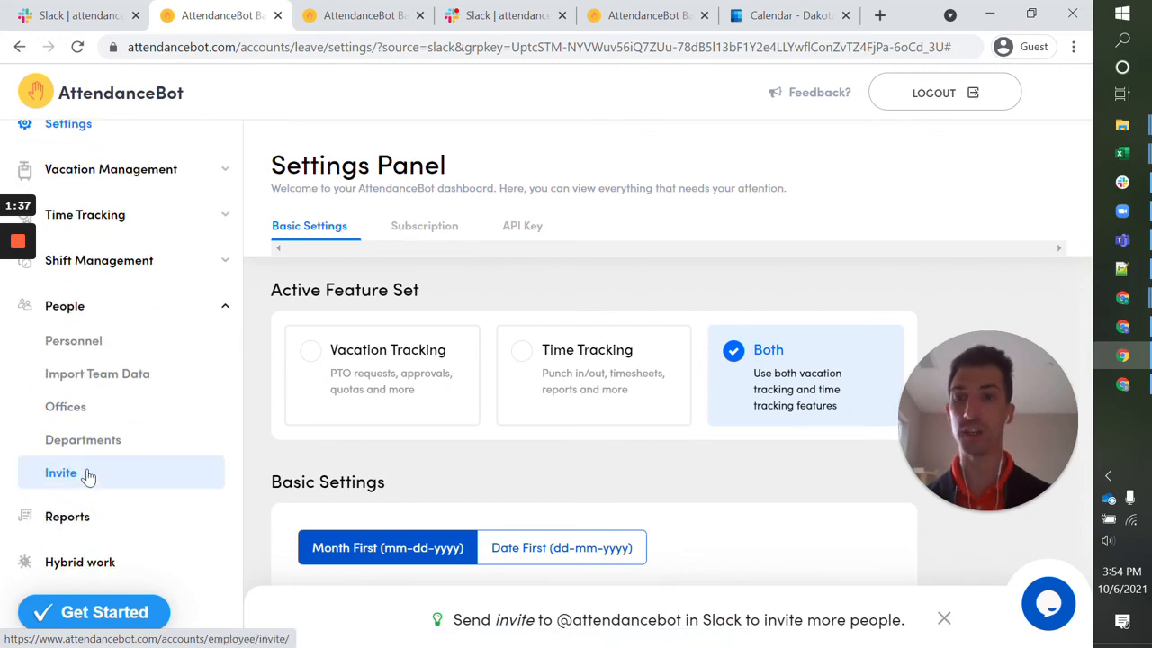
pyautogui.click(61, 472)
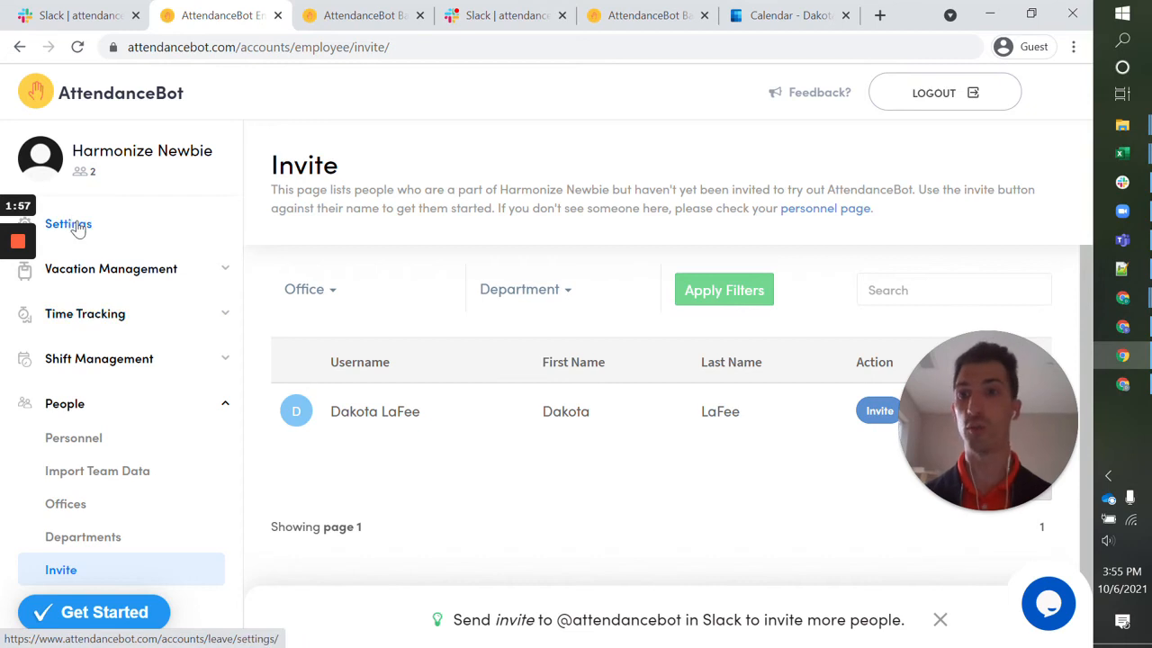
# Go back to the Settings Panel and review the Basic Settings toggles such as new-user alerts.
pyautogui.click(68, 223)
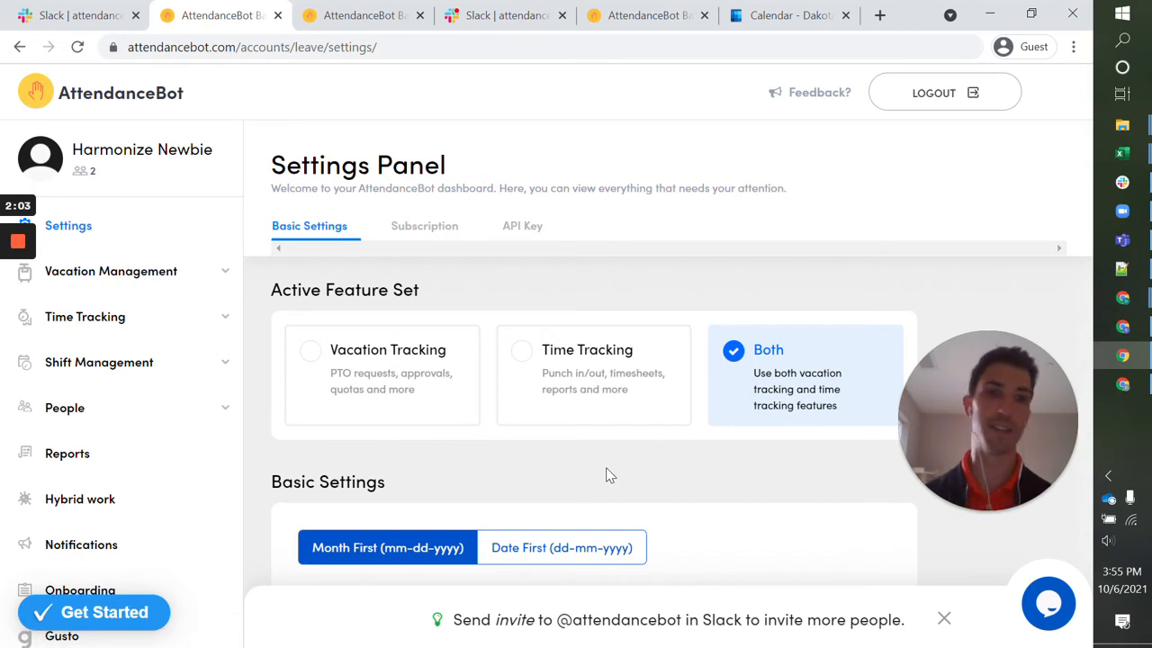
pyautogui.scroll(-3)
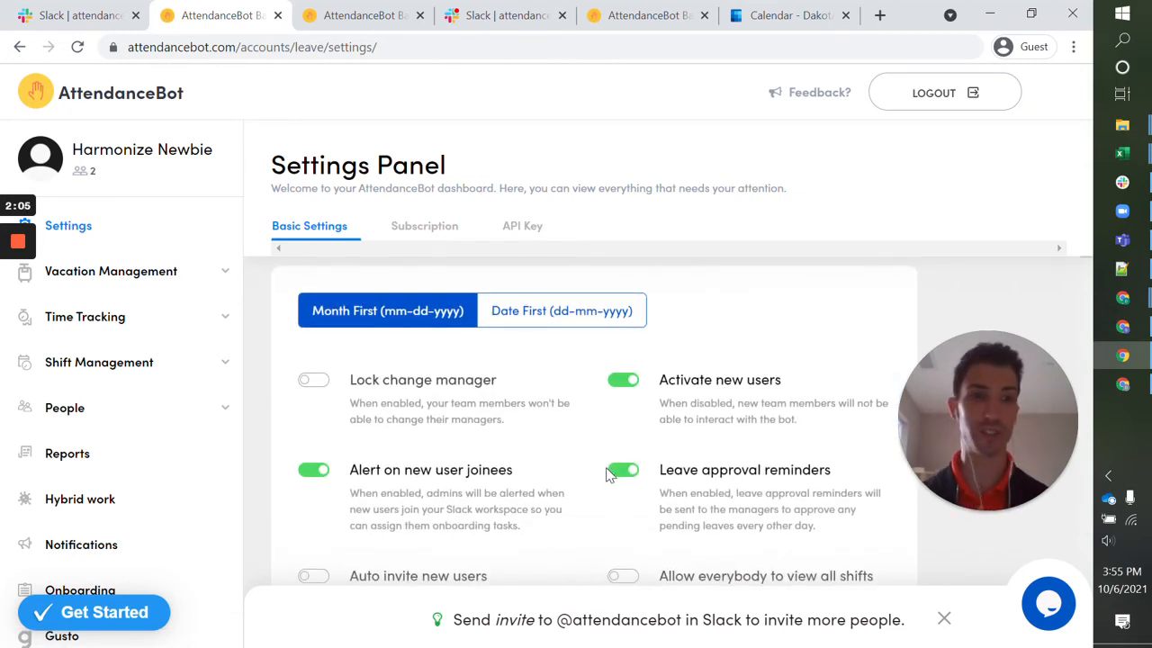
pyautogui.scroll(-3)
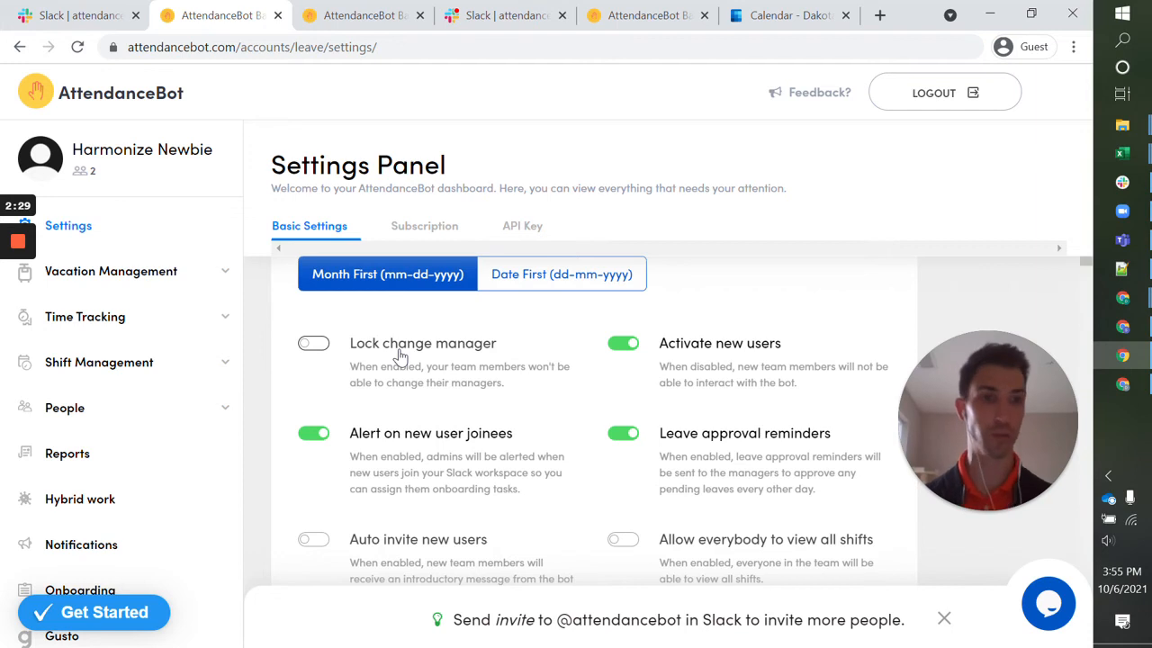
pyautogui.scroll(-3)
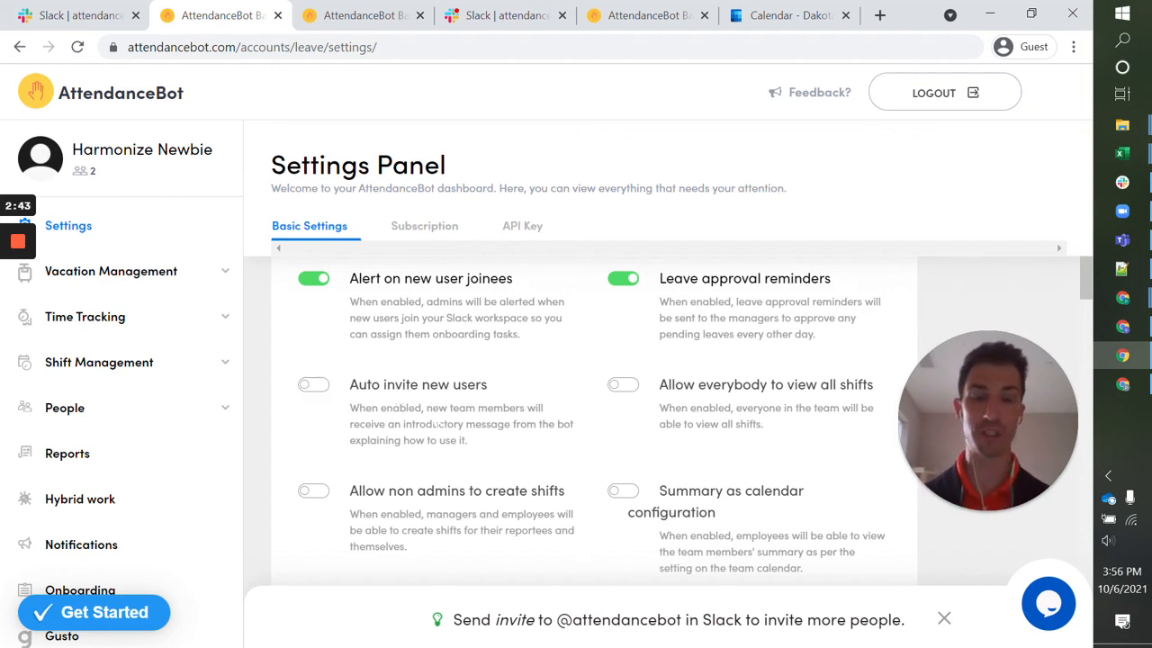
pyautogui.scroll(-3)
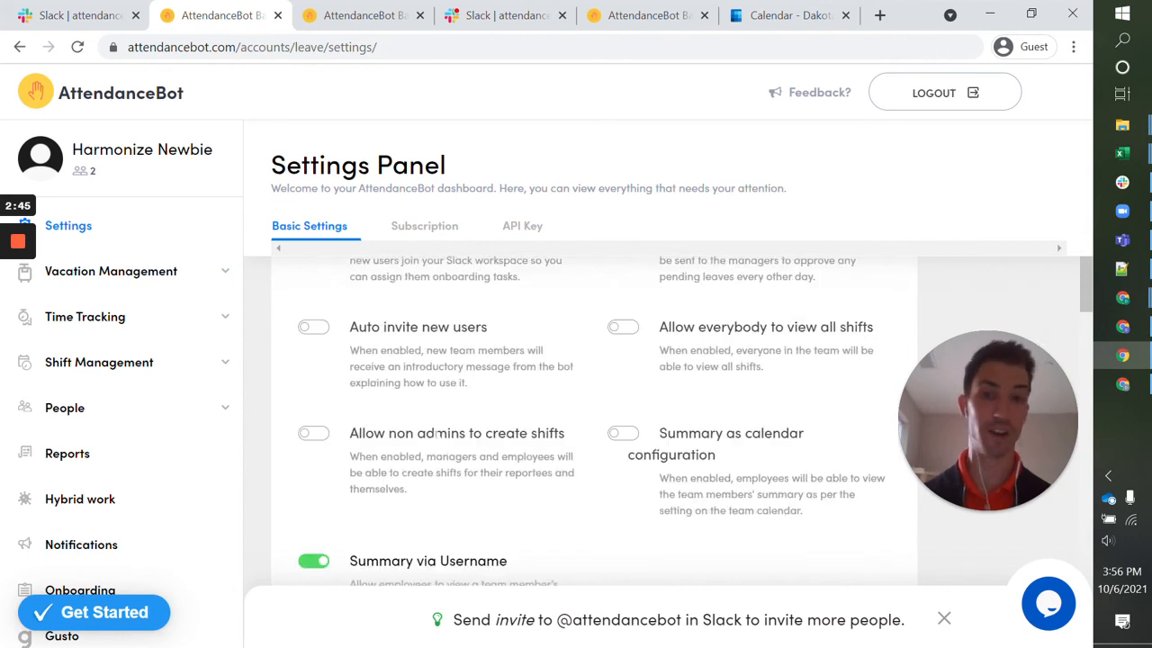
pyautogui.scroll(-3)
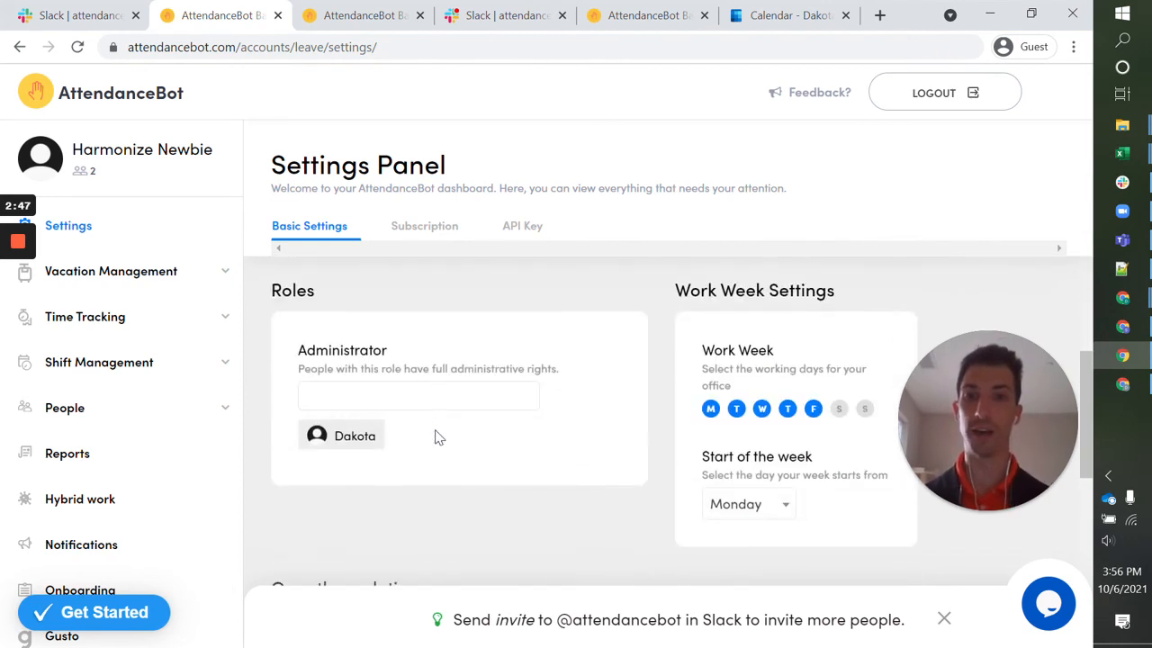
pyautogui.scroll(-3)
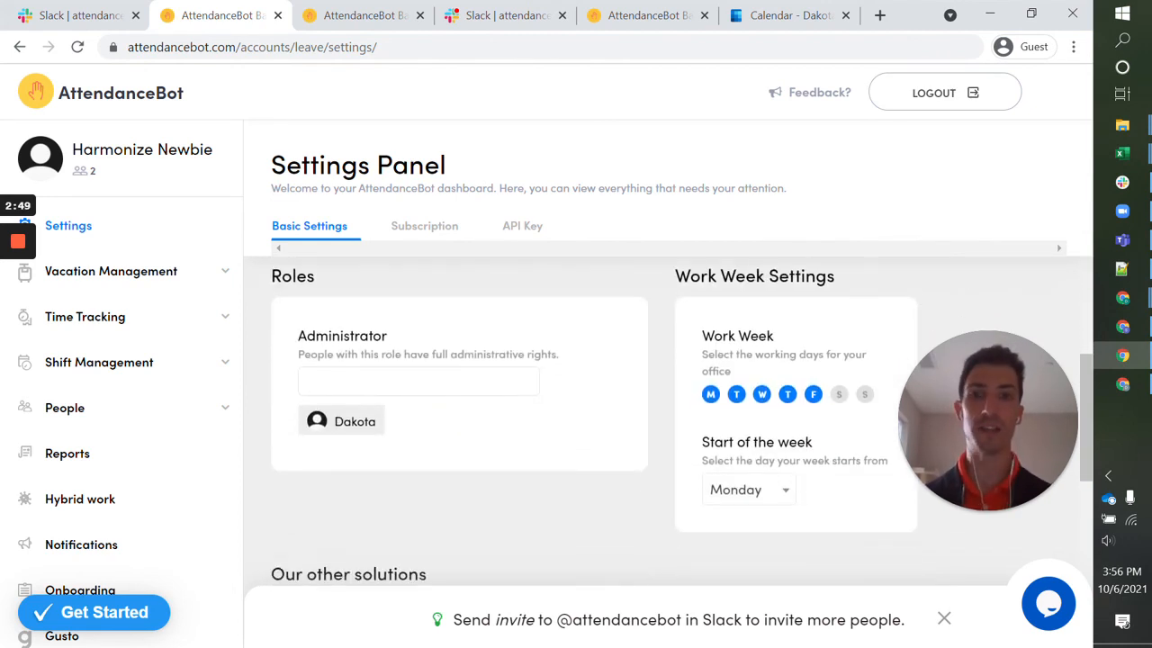
pyautogui.click(417, 381)
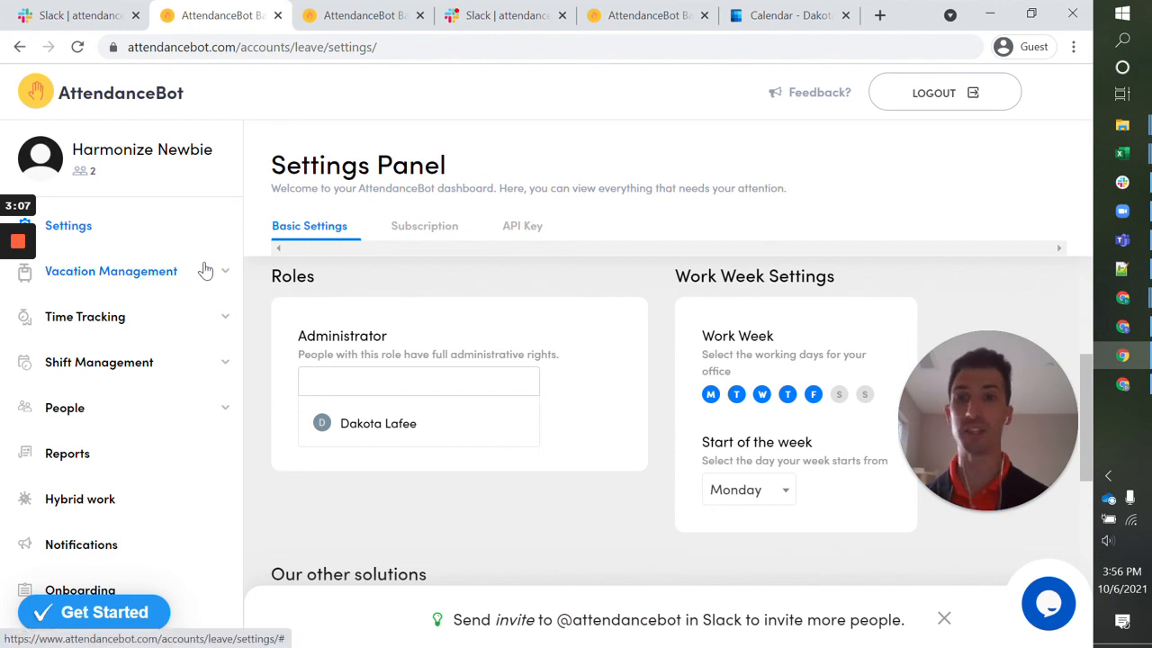
# Close the Administrator dropdown and expand Time Tracking to list Timesheet, Overtime and Punch Board pages.
pyautogui.click(418, 382)
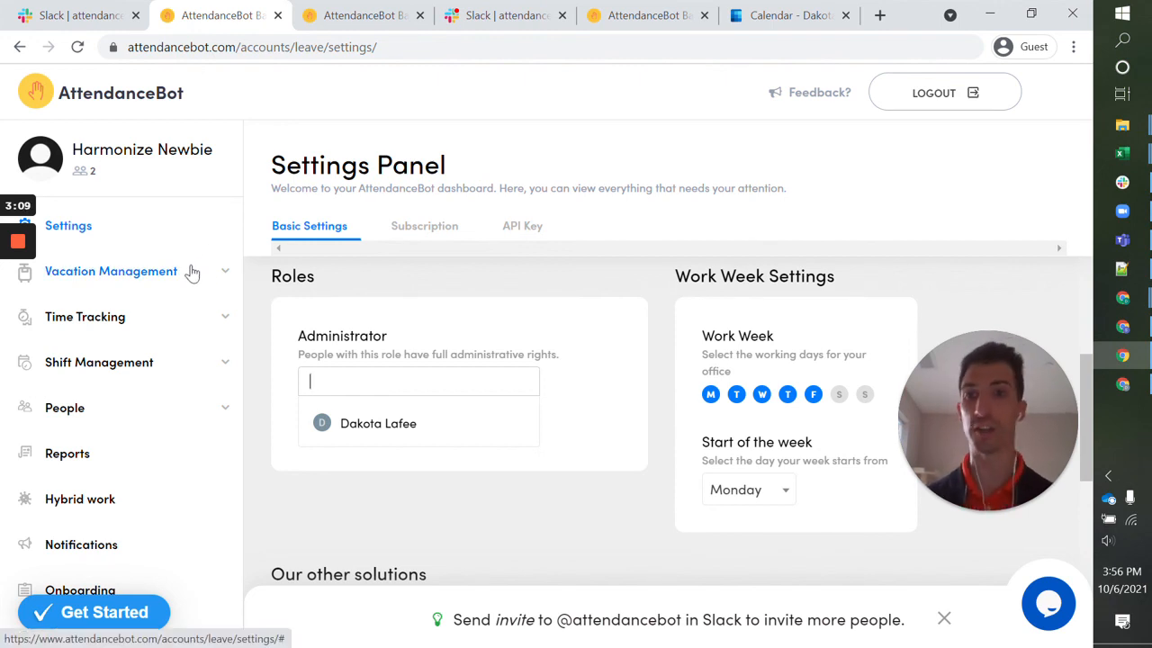
pyautogui.click(111, 270)
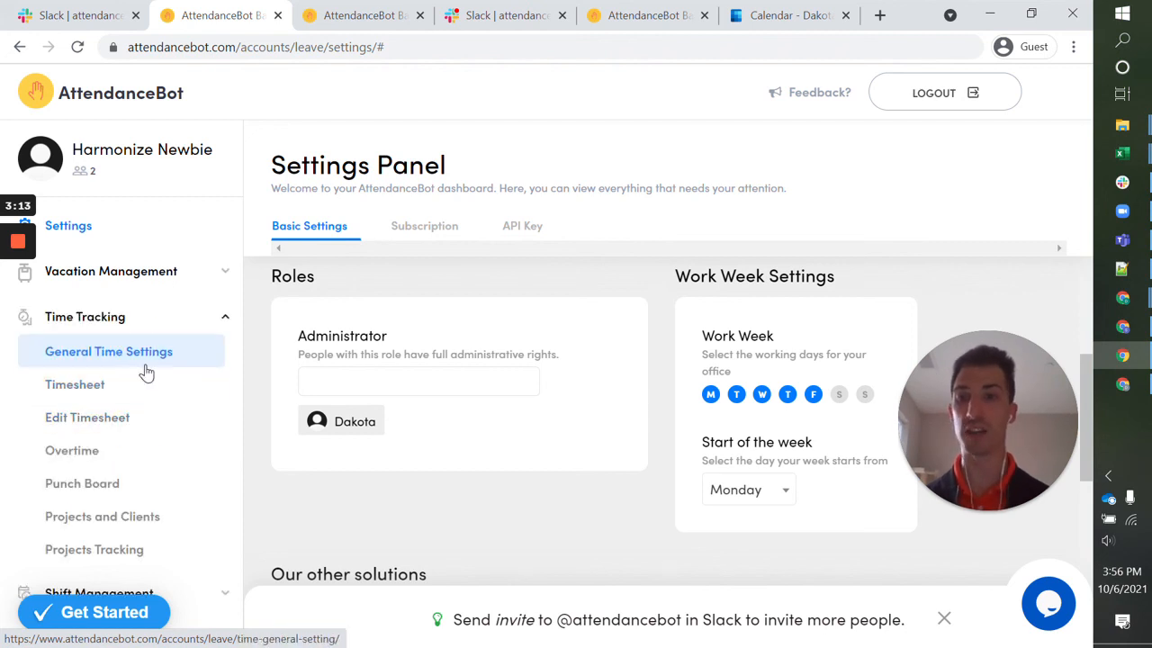
pyautogui.scroll(-3)
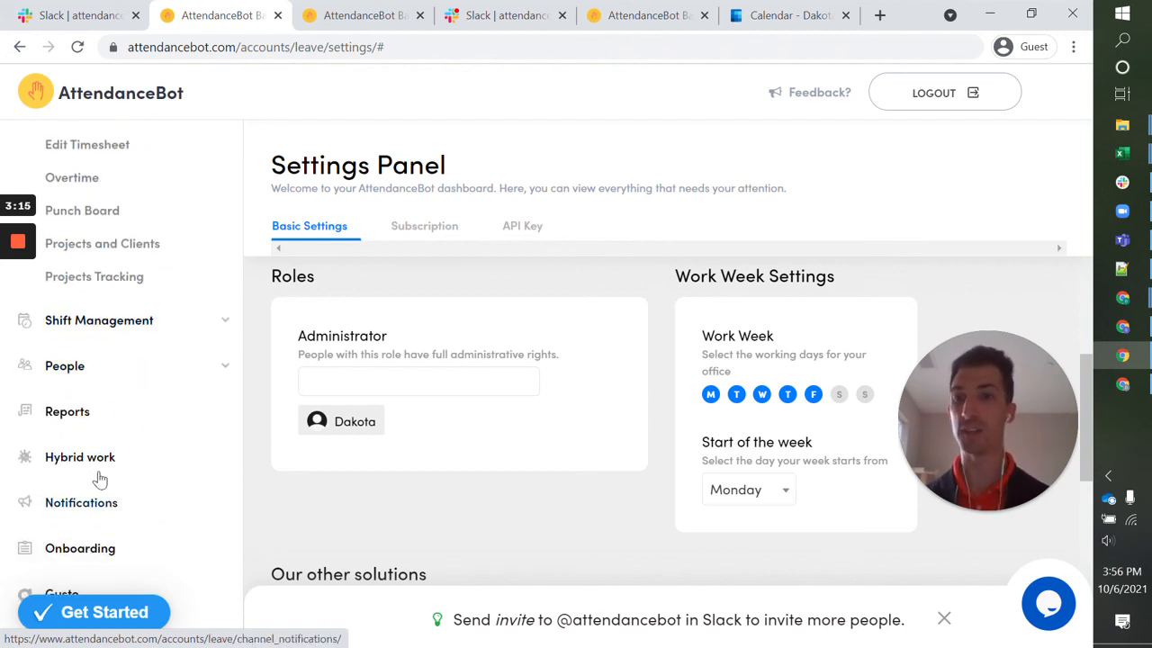
pyautogui.scroll(-3)
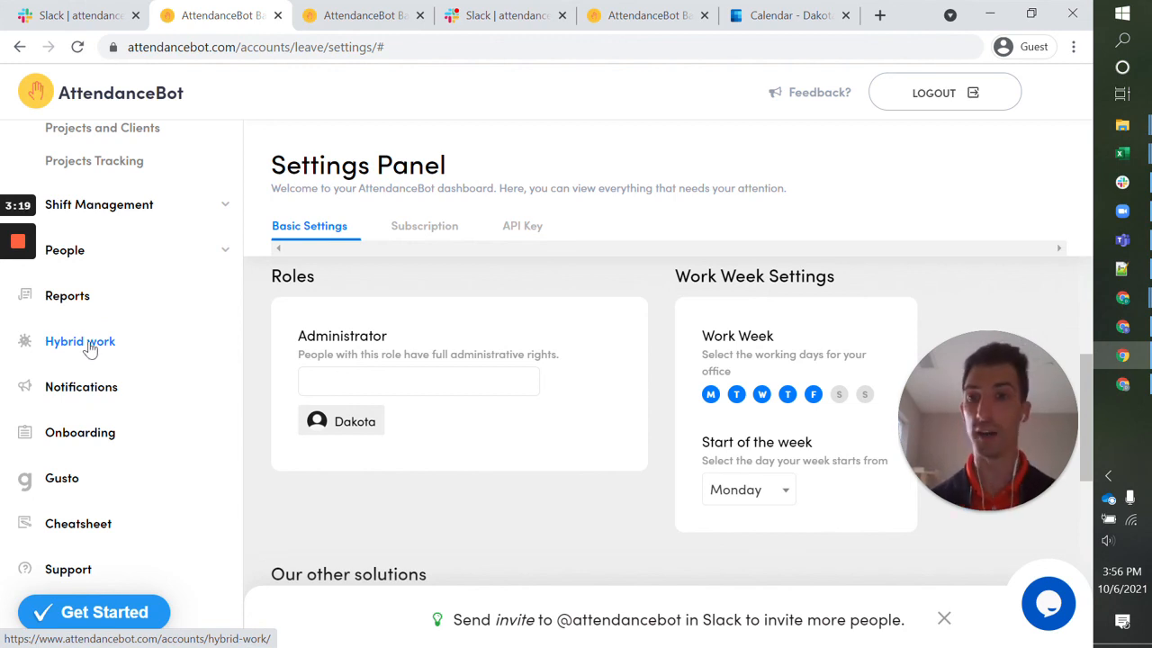
pyautogui.moveTo(80, 432)
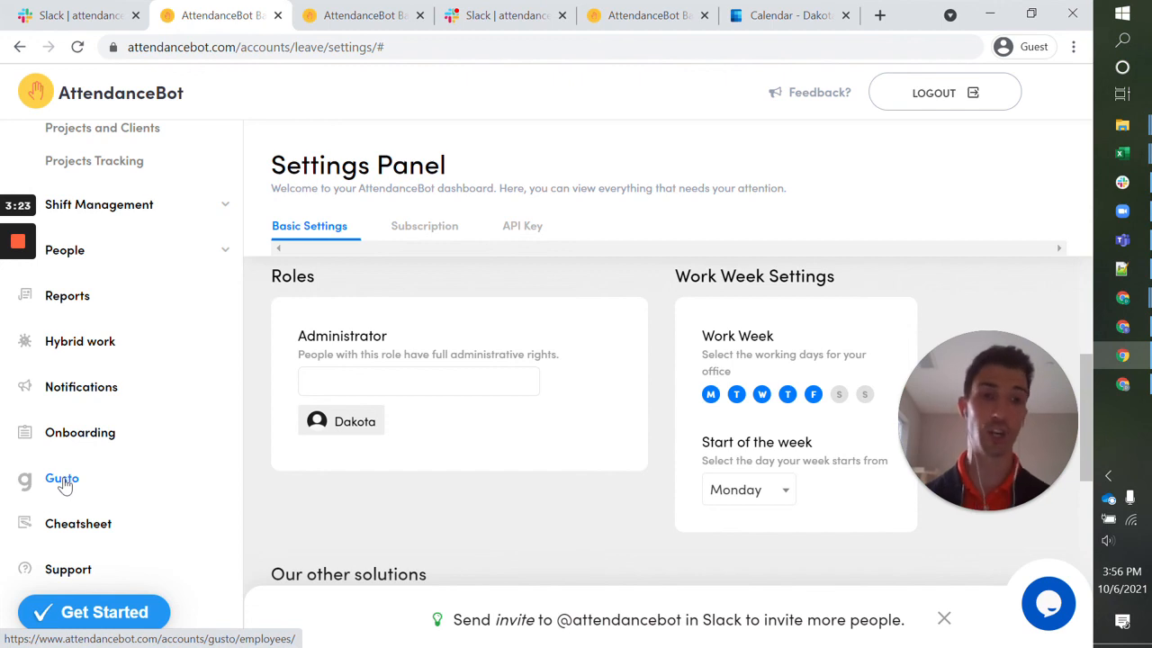
pyautogui.moveTo(76, 432)
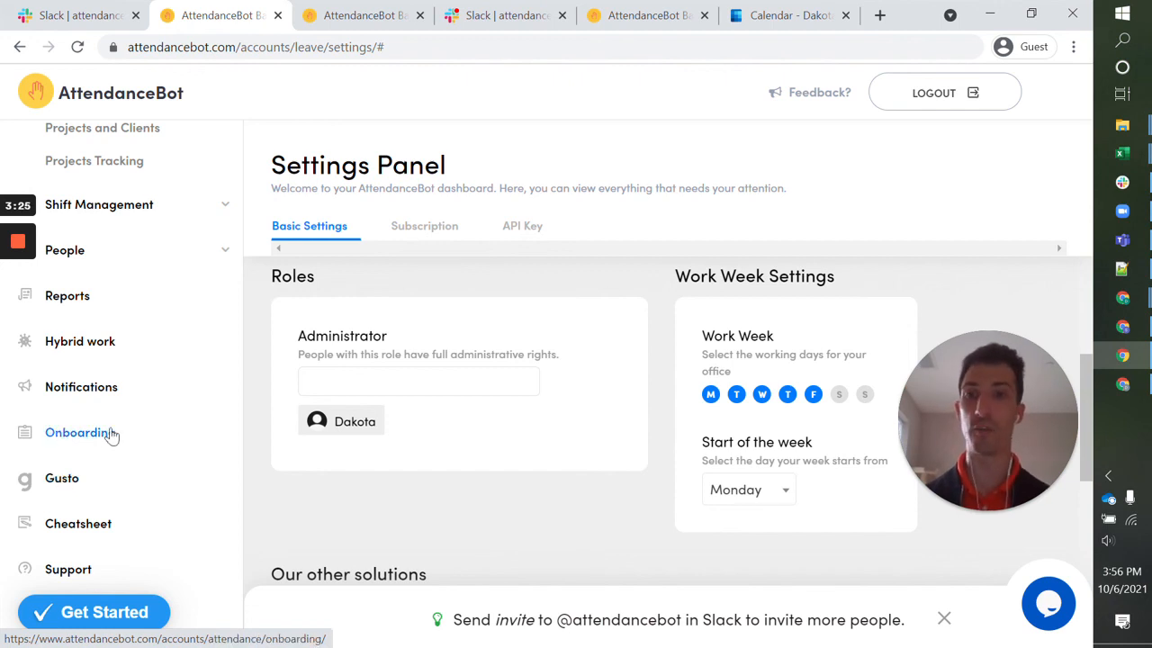